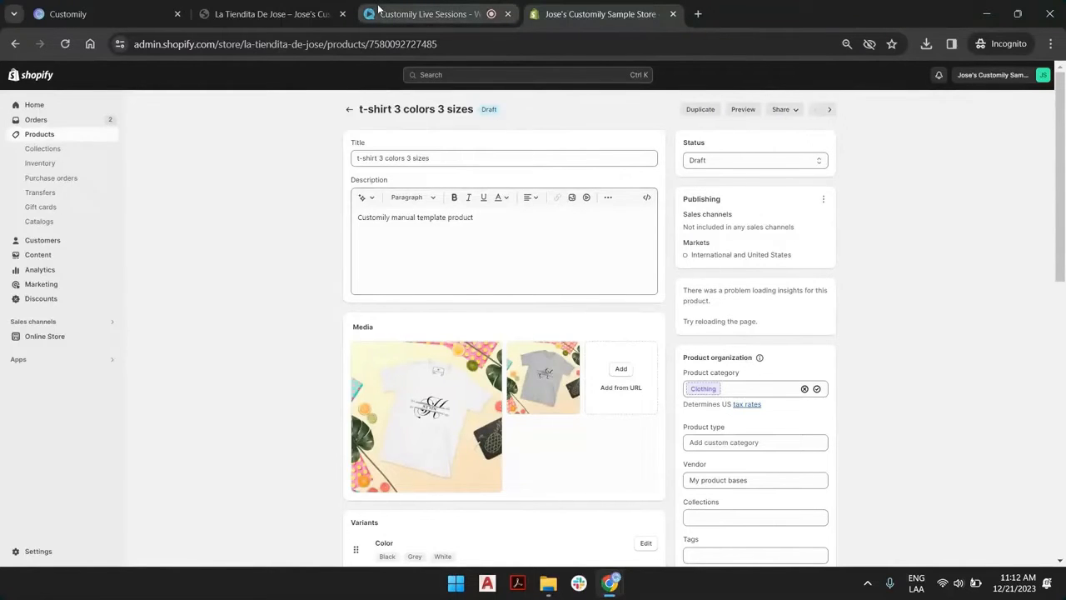
{"action": "mouse_move", "coordinate": [425, 14]}
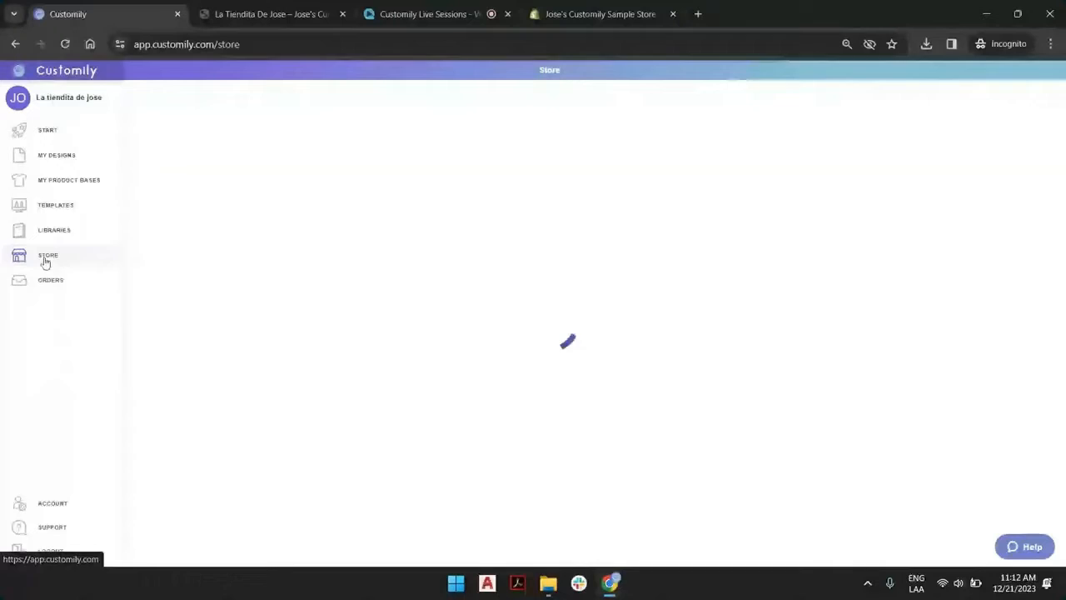
- Filter products to Linked to Customily and open 't-shirt 3 colors 3 sizes' from page 2
{"action": "left_click", "coordinate": [47, 255]}
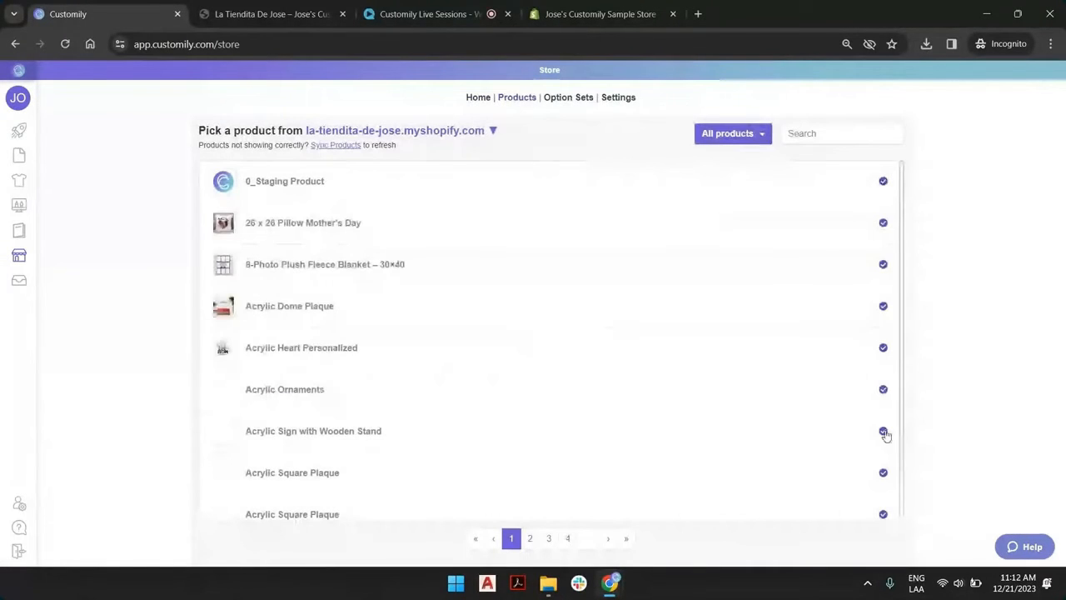
{"action": "left_click", "coordinate": [732, 133]}
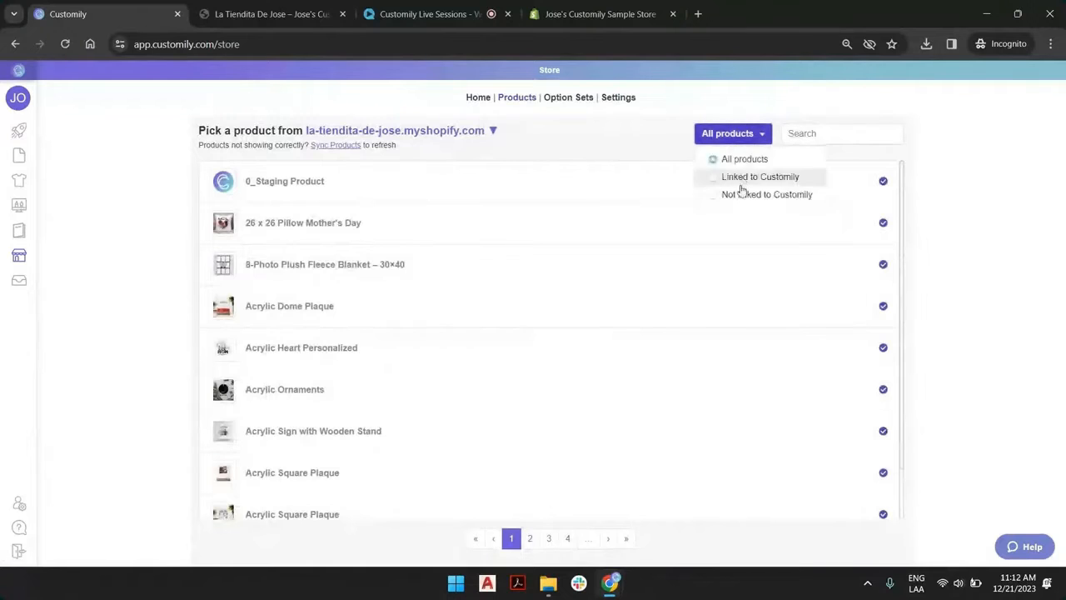
{"action": "left_click", "coordinate": [760, 176]}
{"action": "type", "text": "t-shirt"}
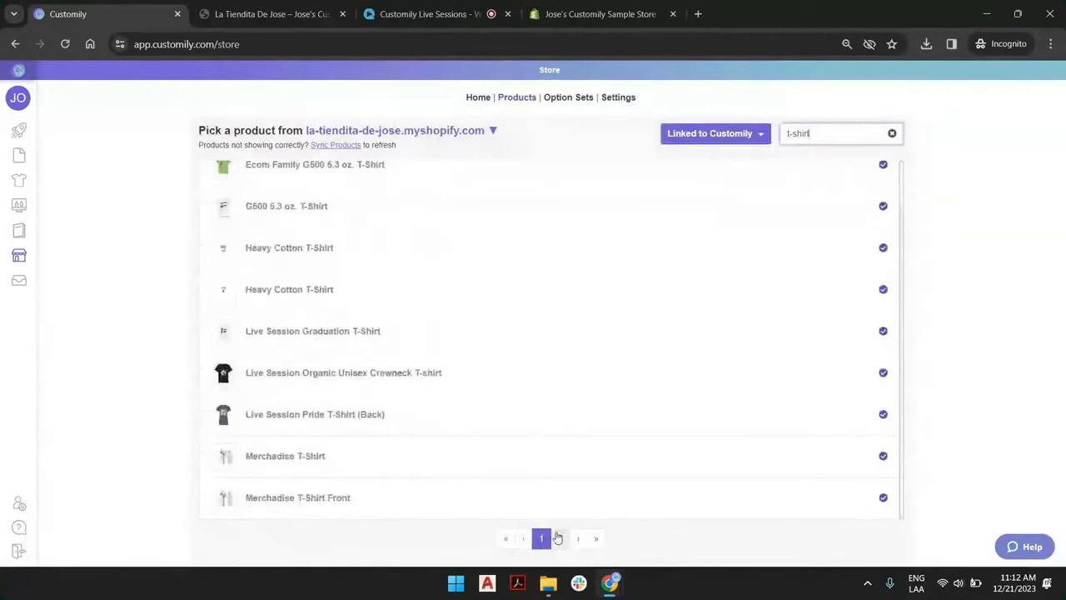
{"action": "left_click", "coordinate": [578, 538]}
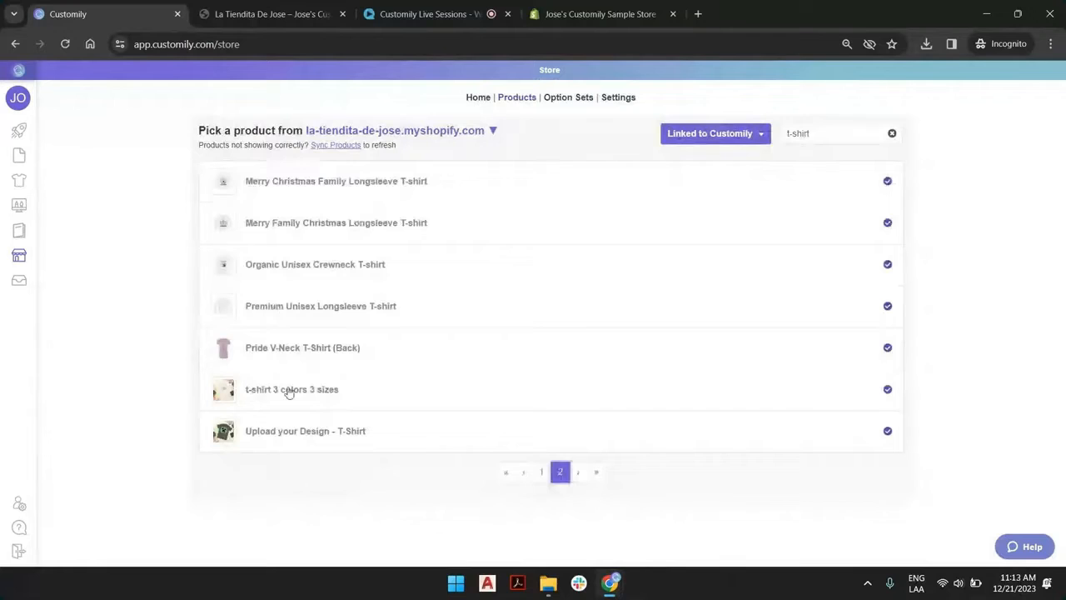
{"action": "left_click", "coordinate": [292, 389]}
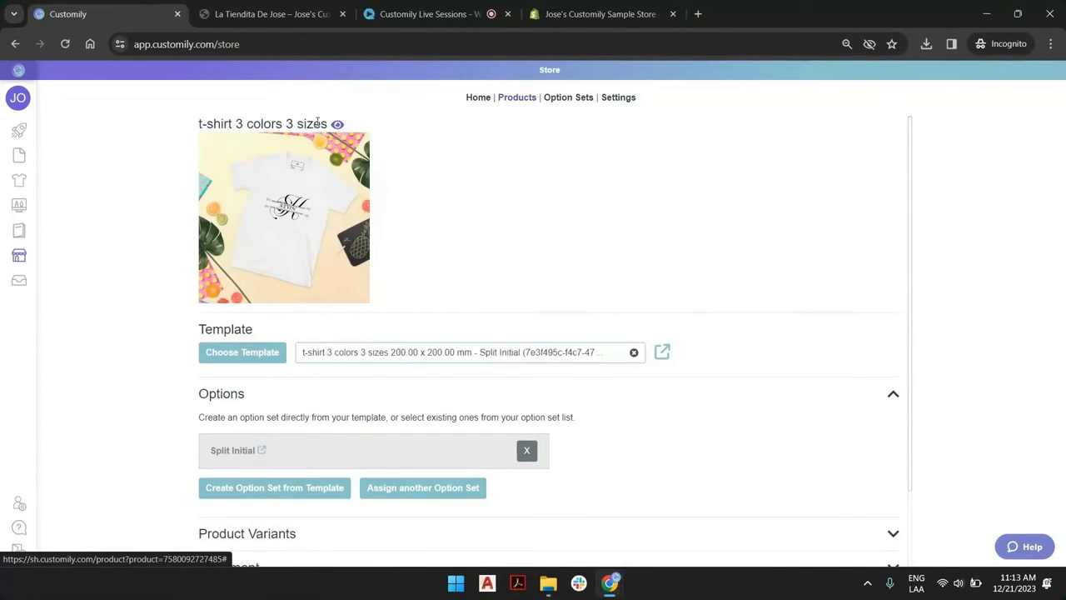
- Scroll down and expand Product Variants to show the Color and Size variants
{"action": "scroll", "scroll_direction": "down", "scroll_amount": 3}
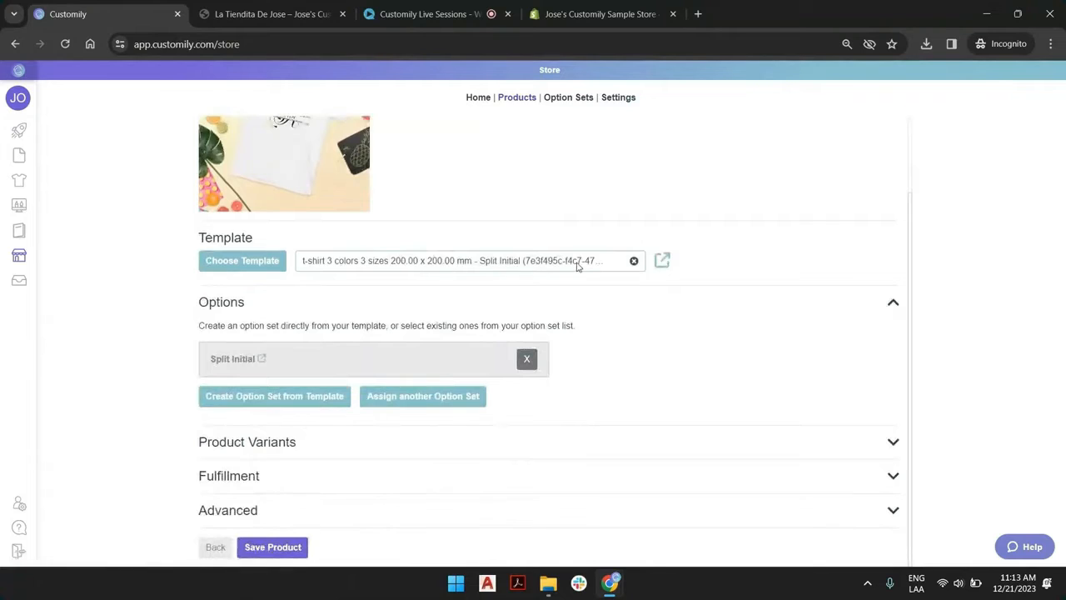
{"action": "mouse_move", "coordinate": [358, 240]}
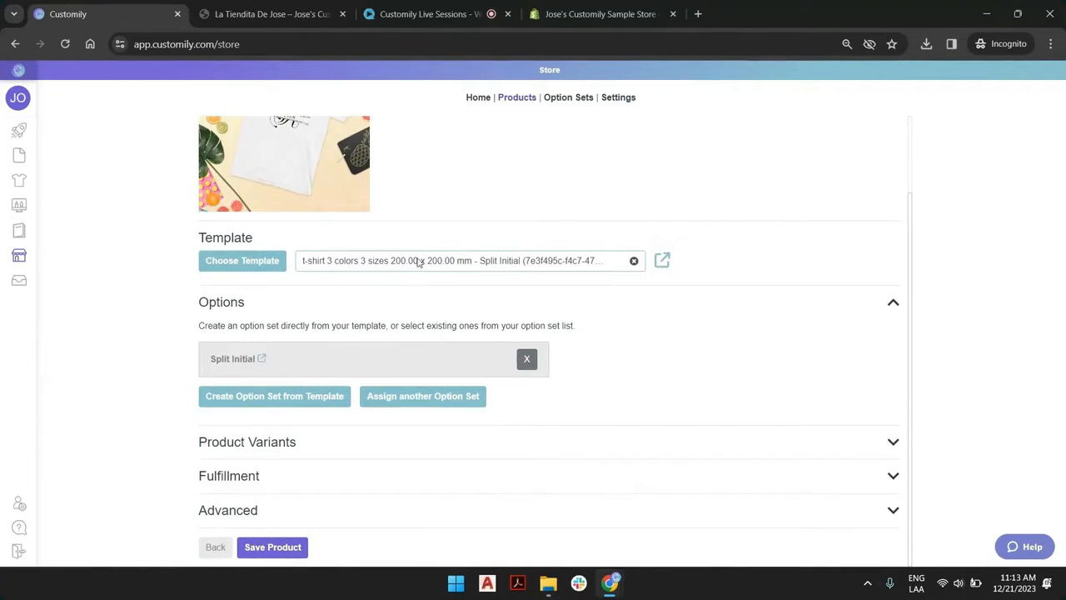
{"action": "mouse_move", "coordinate": [389, 302]}
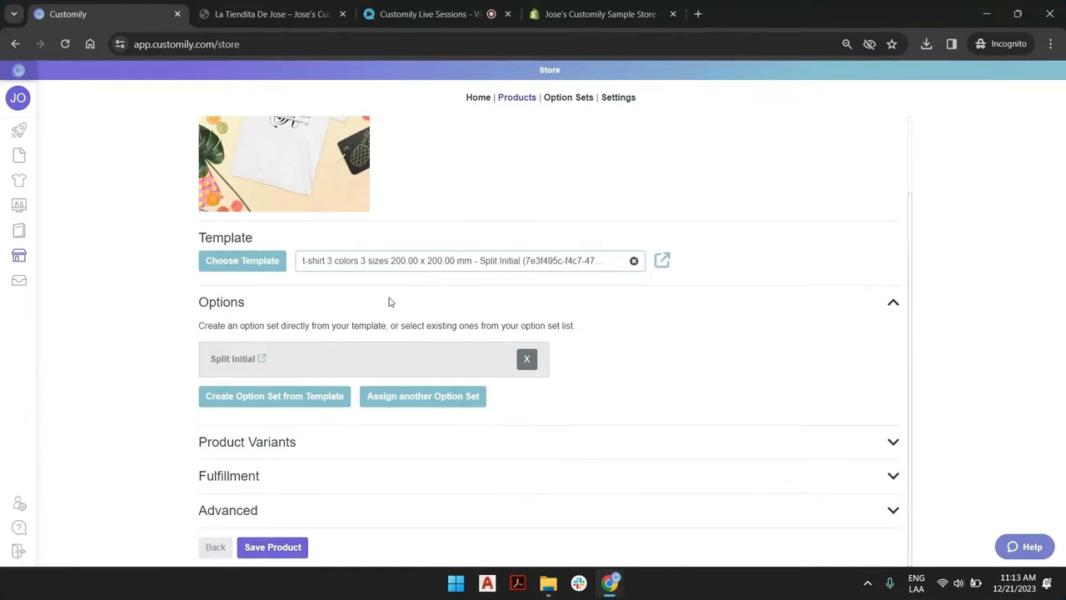
{"action": "left_click", "coordinate": [246, 442]}
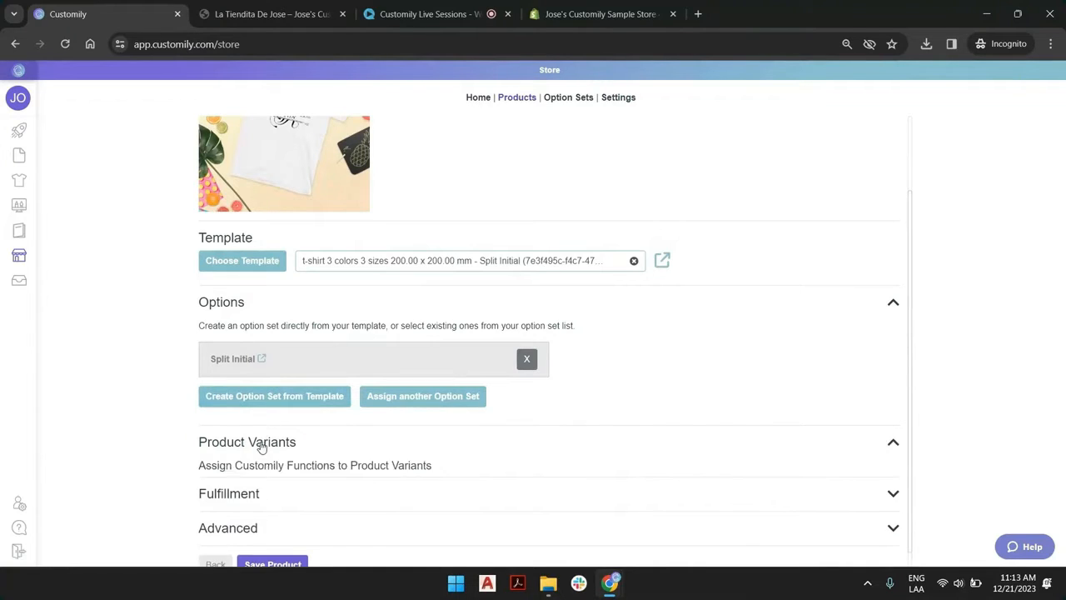
{"action": "left_click", "coordinate": [247, 442]}
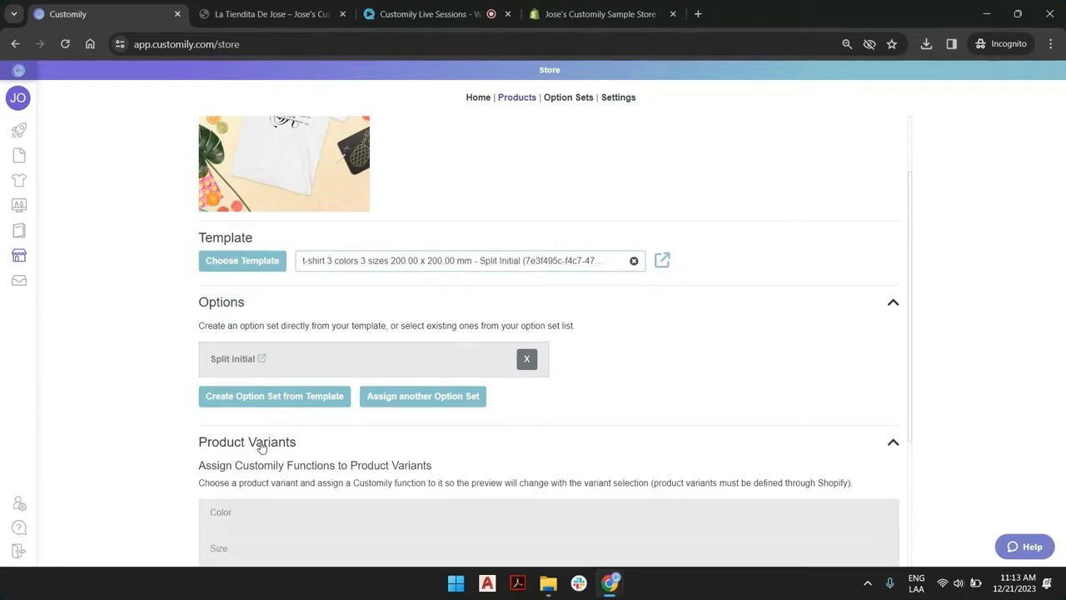
{"action": "scroll", "scroll_direction": "down", "scroll_amount": 3}
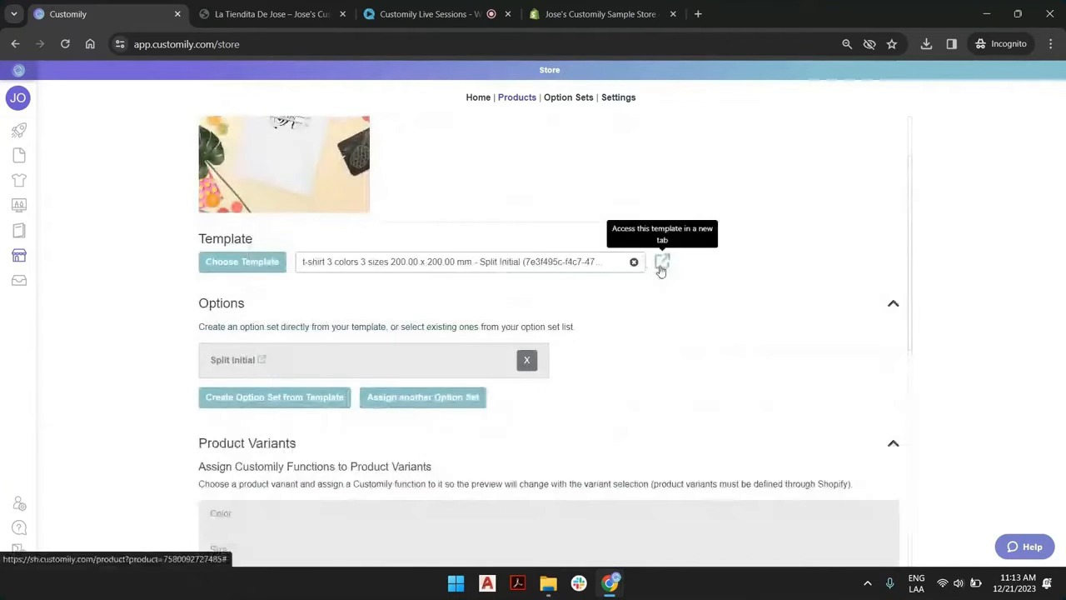
- Open the linked Split Initial template for editing in a new tab
{"action": "left_click", "coordinate": [662, 261]}
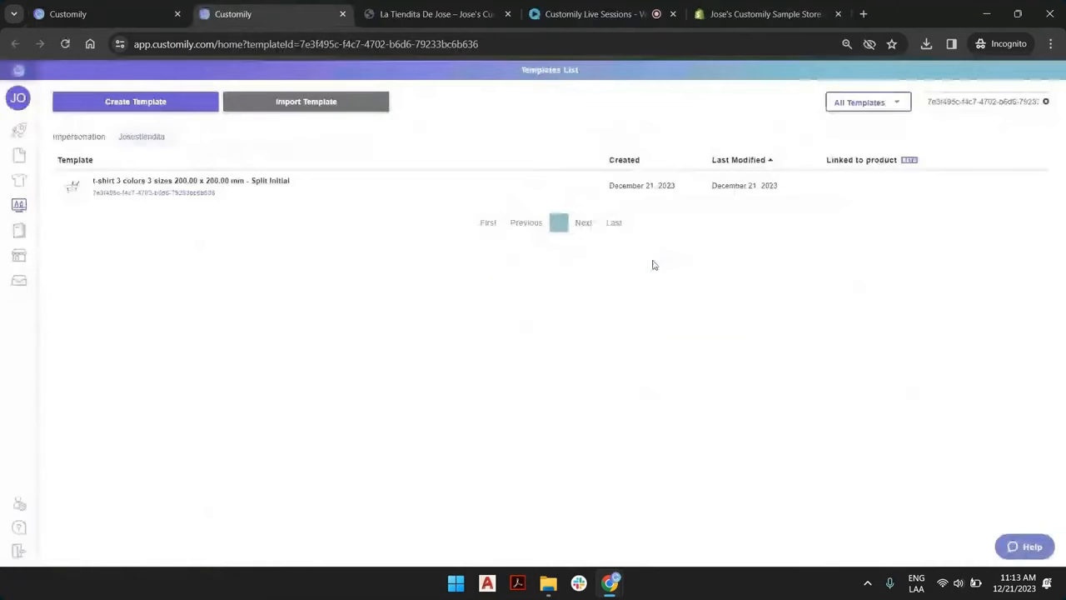
{"action": "mouse_move", "coordinate": [437, 203]}
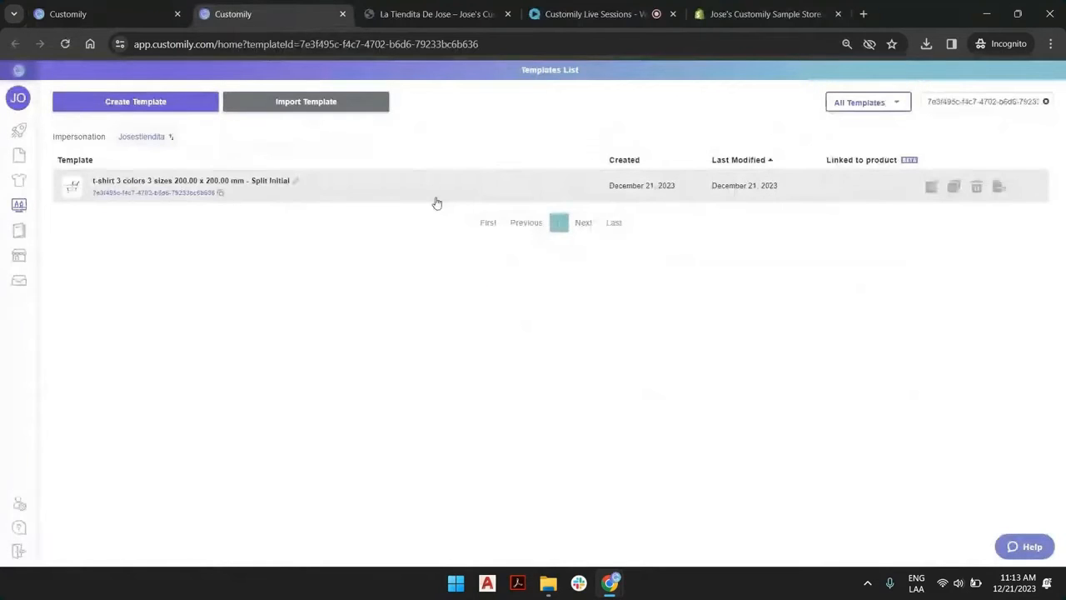
{"action": "left_click", "coordinate": [192, 180]}
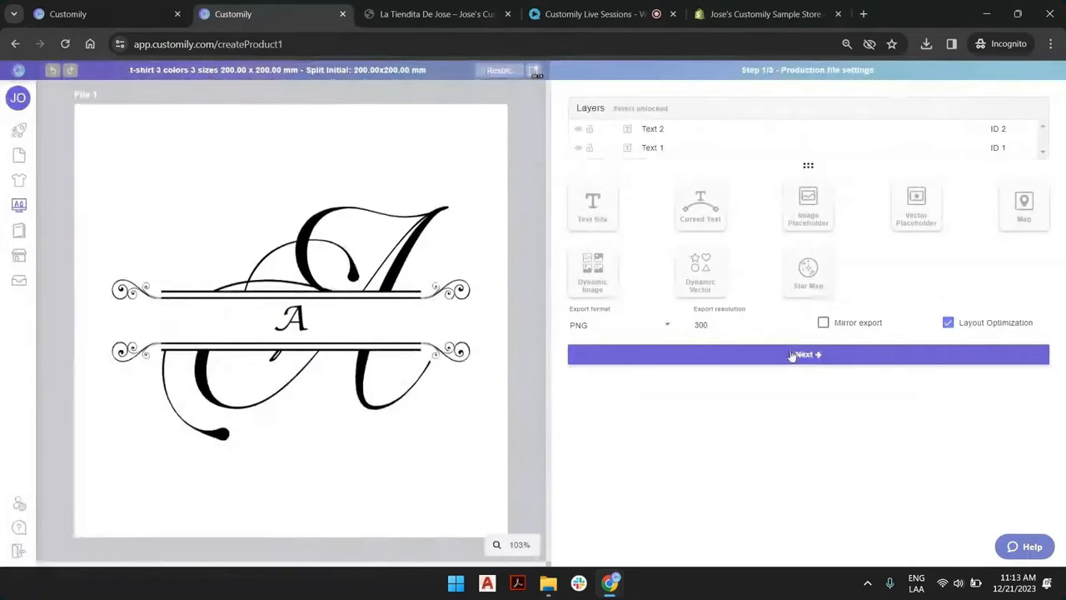
- In preview settings, set Product images Option to 1 (grey shirt) and start an upload
{"action": "left_click", "coordinate": [808, 354]}
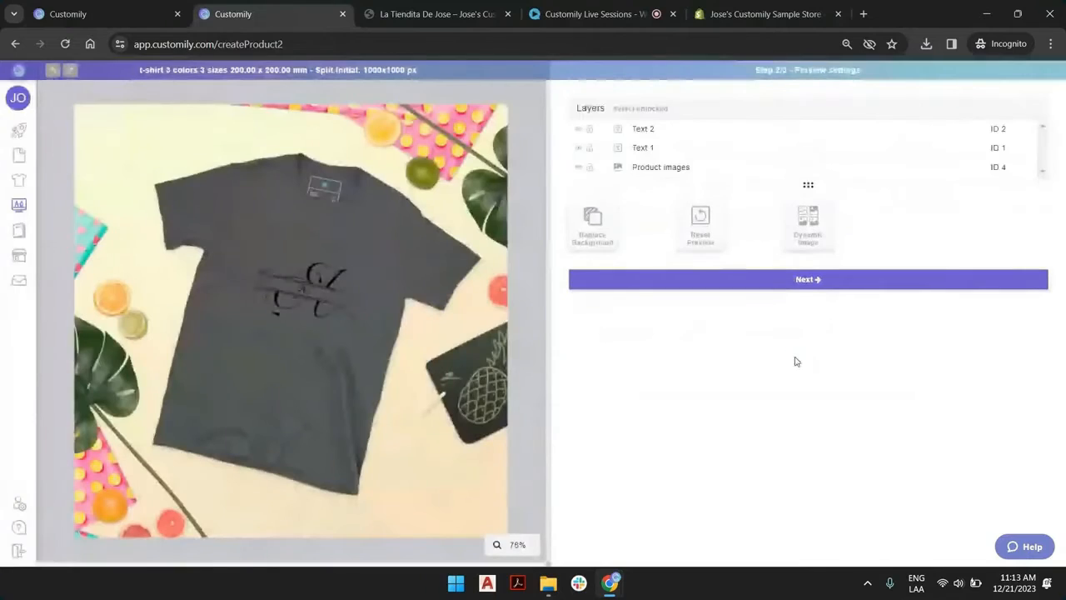
{"action": "left_click", "coordinate": [661, 167]}
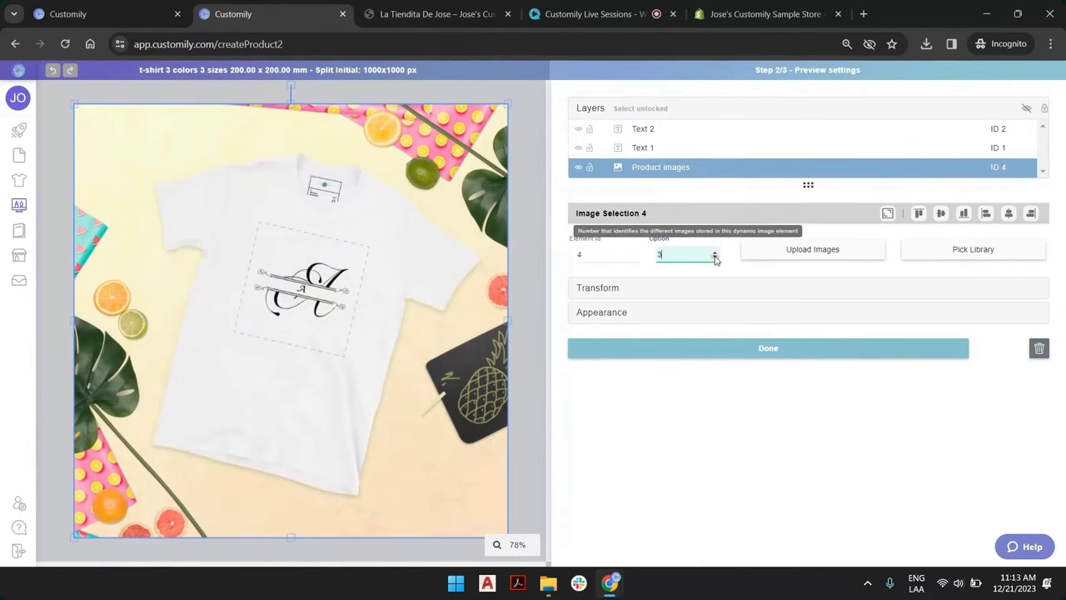
{"action": "left_click", "coordinate": [714, 258]}
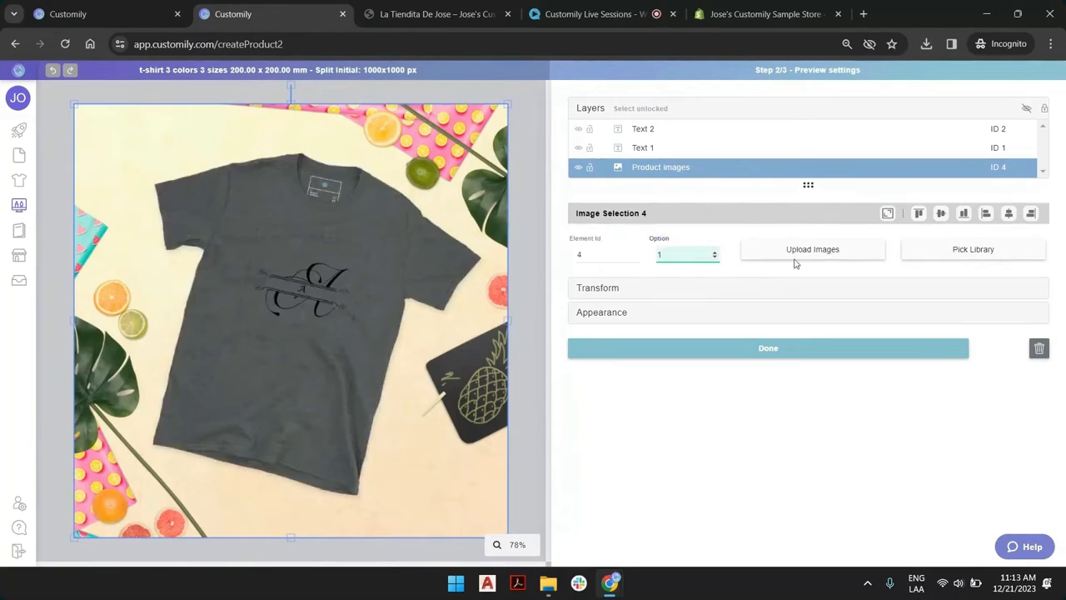
{"action": "left_click", "coordinate": [812, 249]}
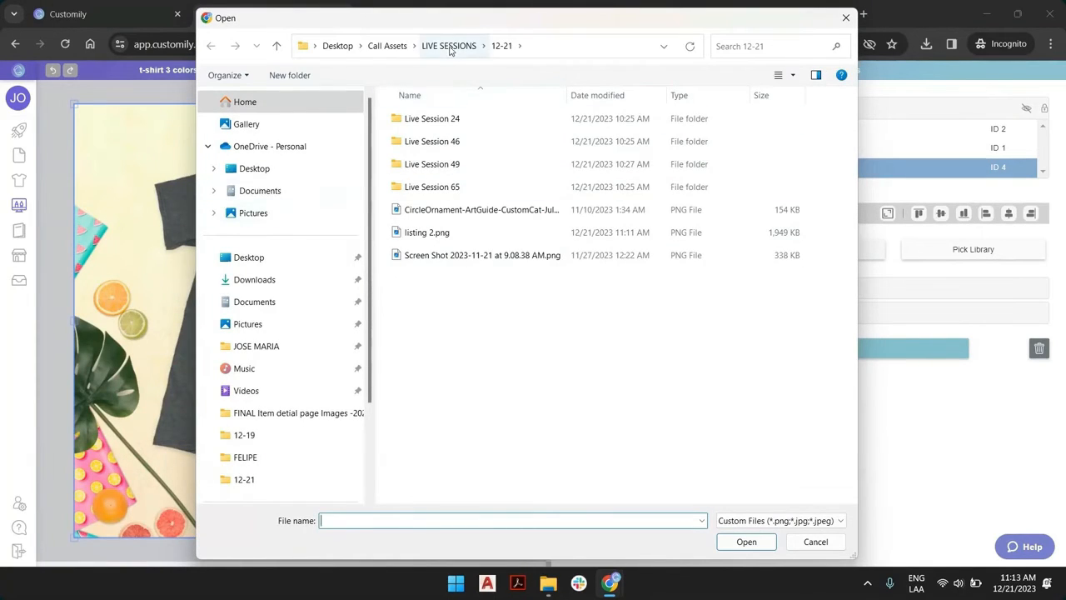
- Browse the Call Assets folder's shirt images 1.png, 2.png and 3.png
{"action": "left_click", "coordinate": [387, 46]}
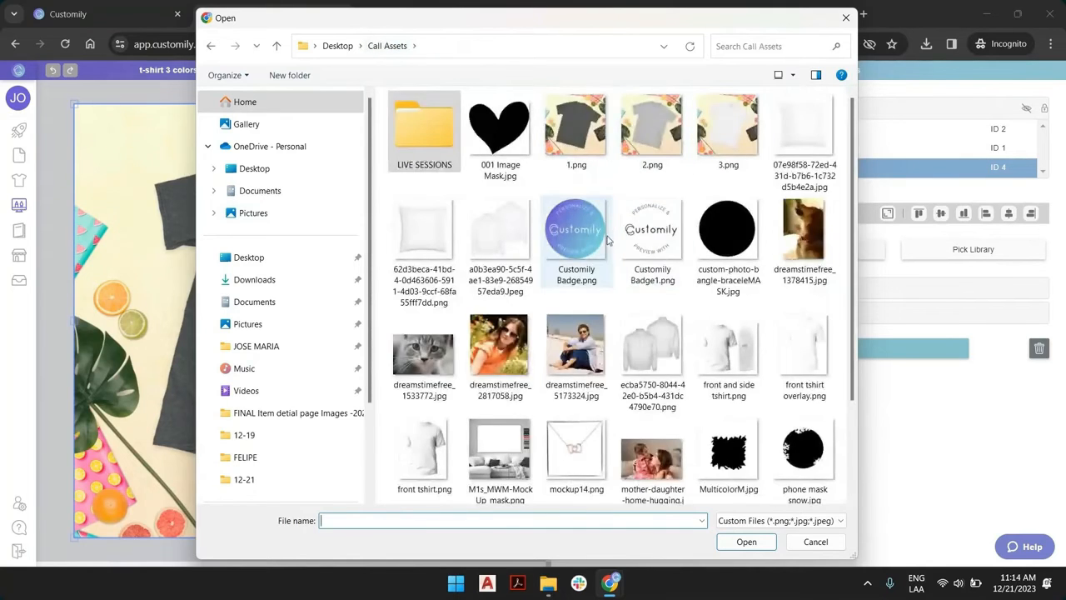
{"action": "left_click", "coordinate": [577, 129]}
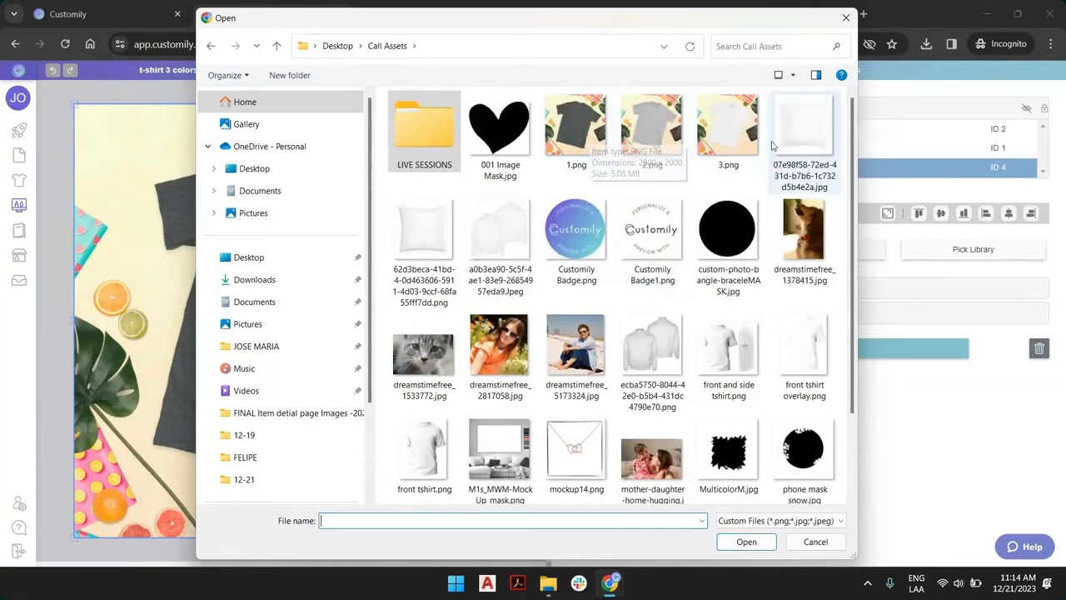
{"action": "mouse_move", "coordinate": [906, 369]}
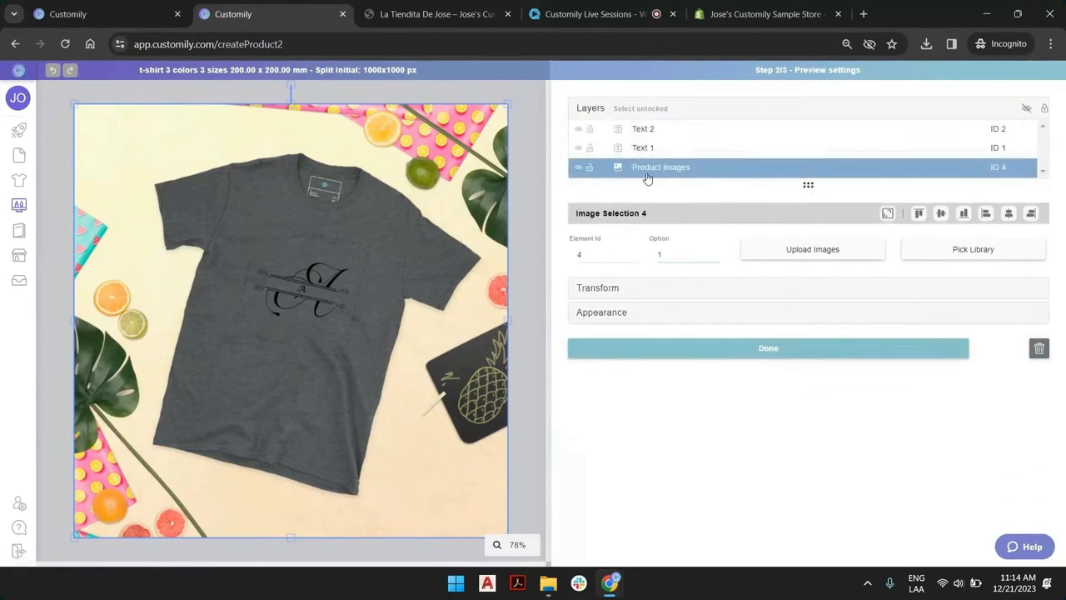
- Flip the grey shirt background image horizontally and select the monogram design
{"action": "left_click", "coordinate": [597, 288]}
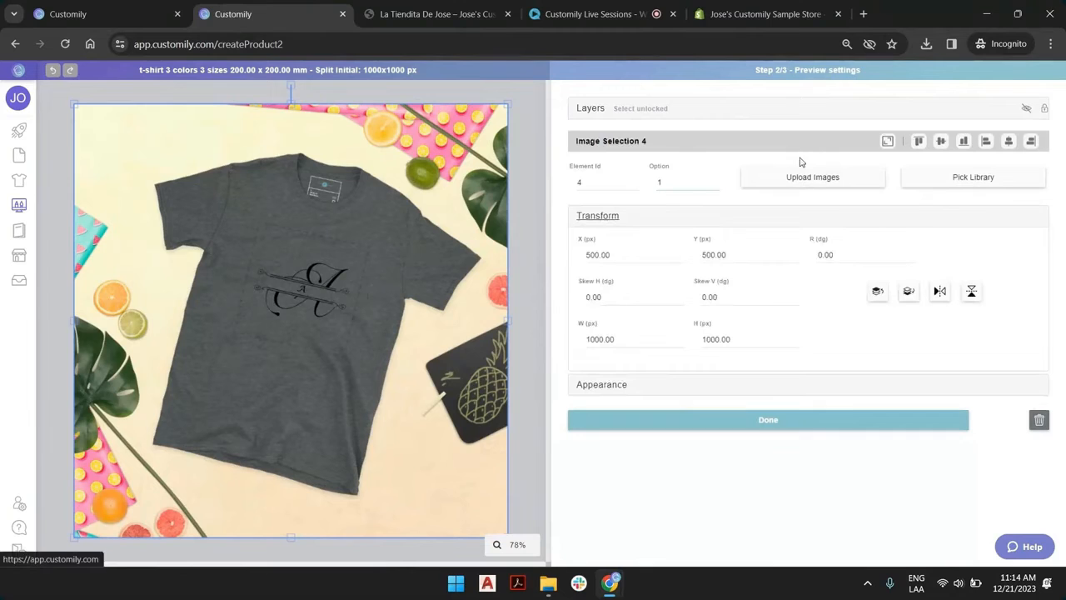
{"action": "mouse_move", "coordinate": [939, 291]}
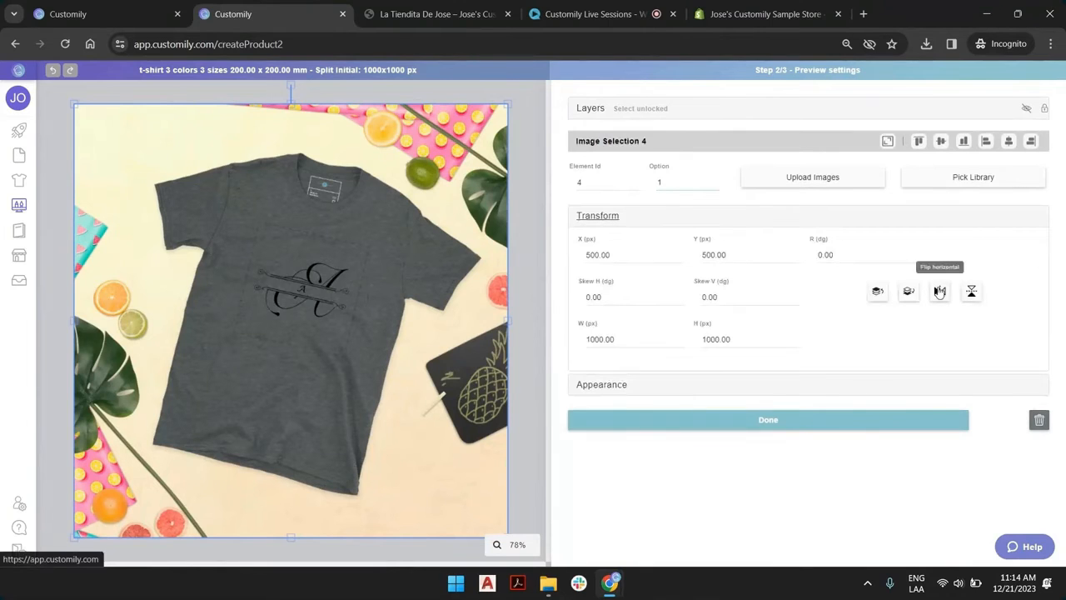
{"action": "left_click", "coordinate": [939, 290]}
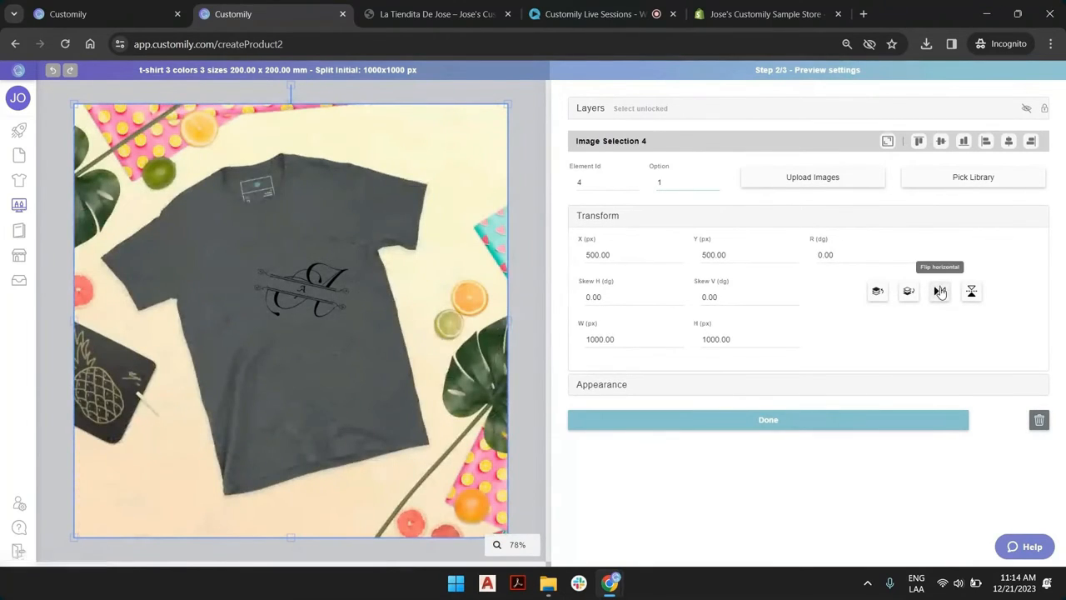
{"action": "left_click", "coordinate": [642, 147]}
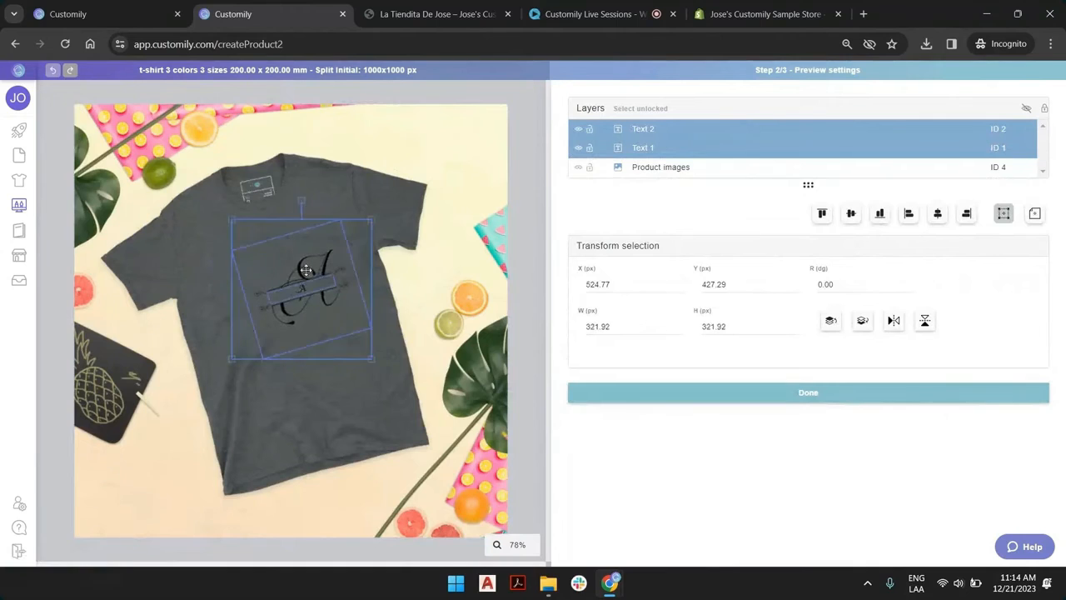
- Centre the monogram on the chest, preview the white shirt (Option 3), and finish preview settings
{"action": "left_click_drag", "start_coordinate": [307, 288], "coordinate": [273, 287]}
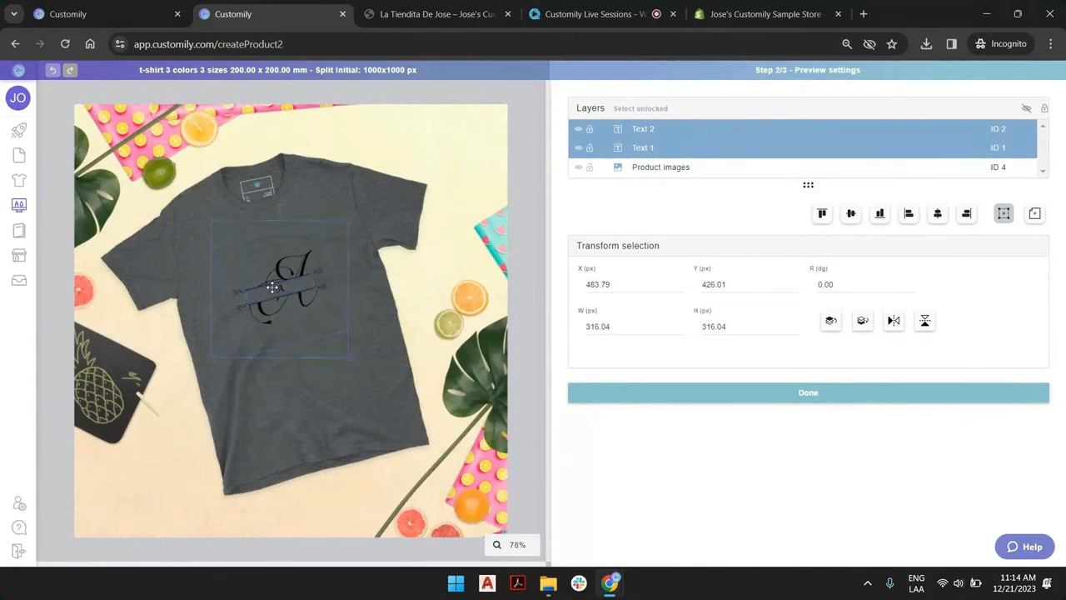
{"action": "left_click", "coordinate": [661, 166]}
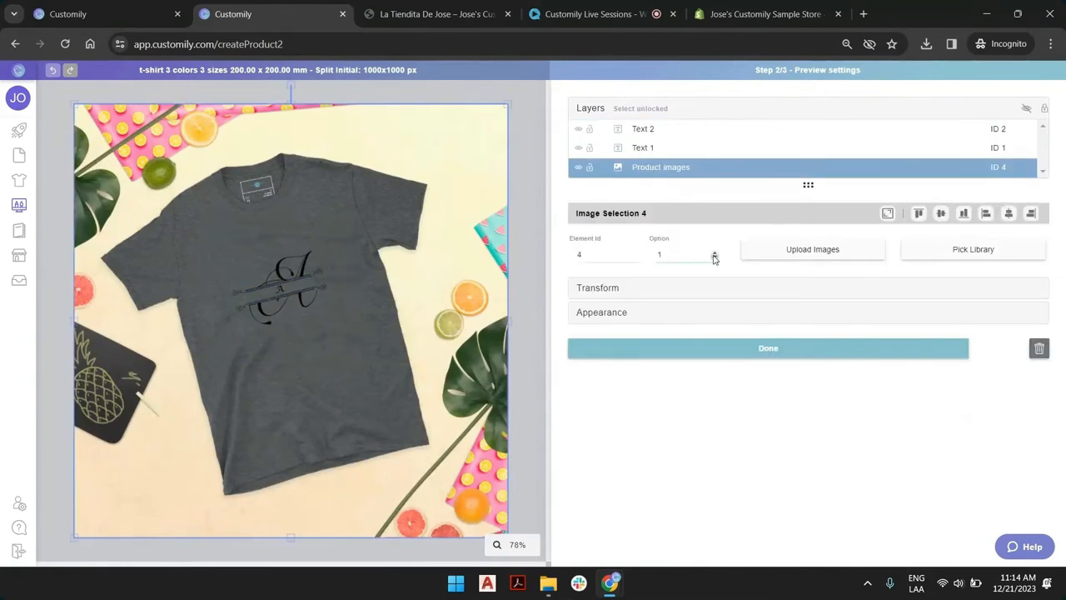
{"action": "left_click", "coordinate": [714, 252]}
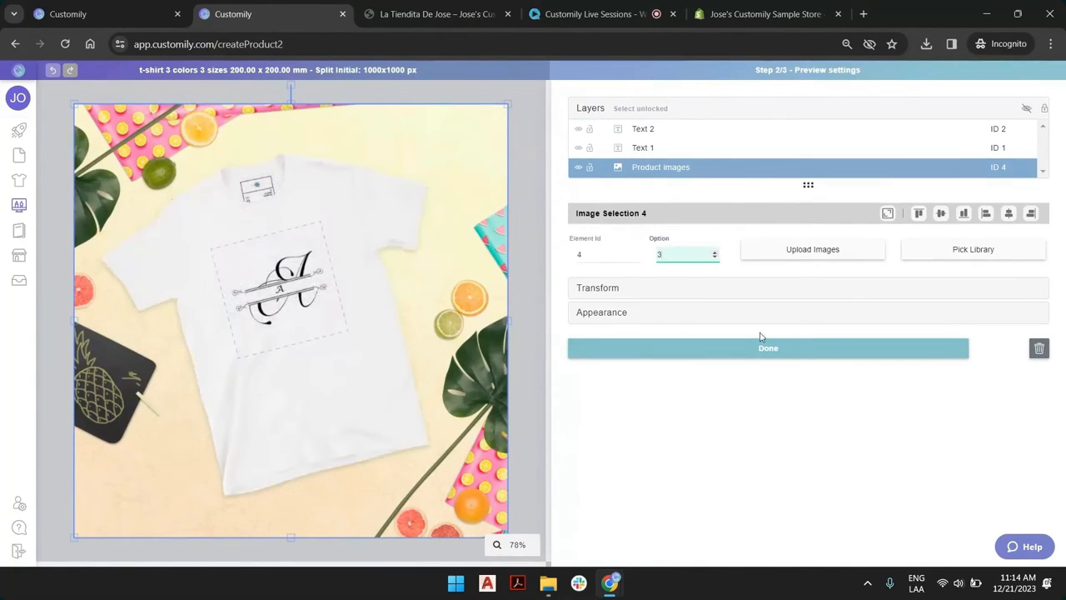
{"action": "left_click", "coordinate": [768, 347]}
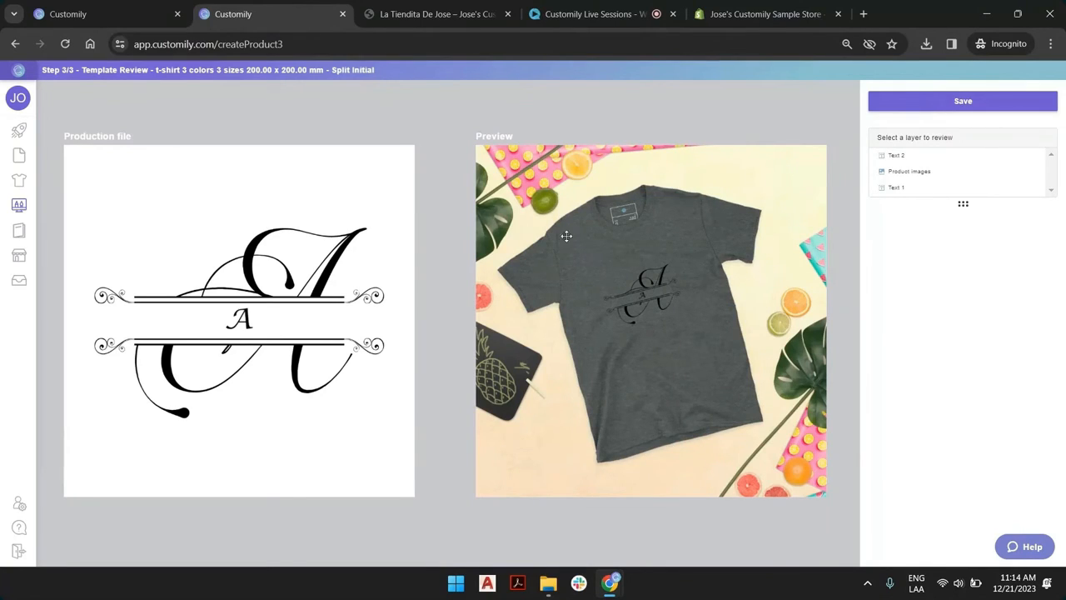
- Save the T-shirt template from the Template Review step
{"action": "left_click", "coordinate": [896, 187]}
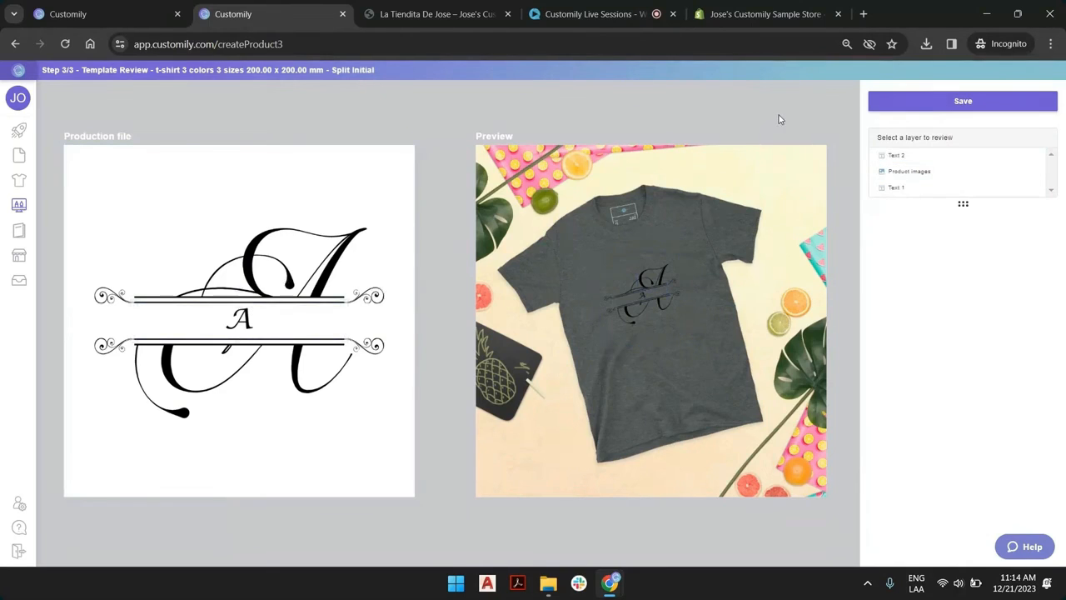
{"action": "mouse_move", "coordinate": [771, 178]}
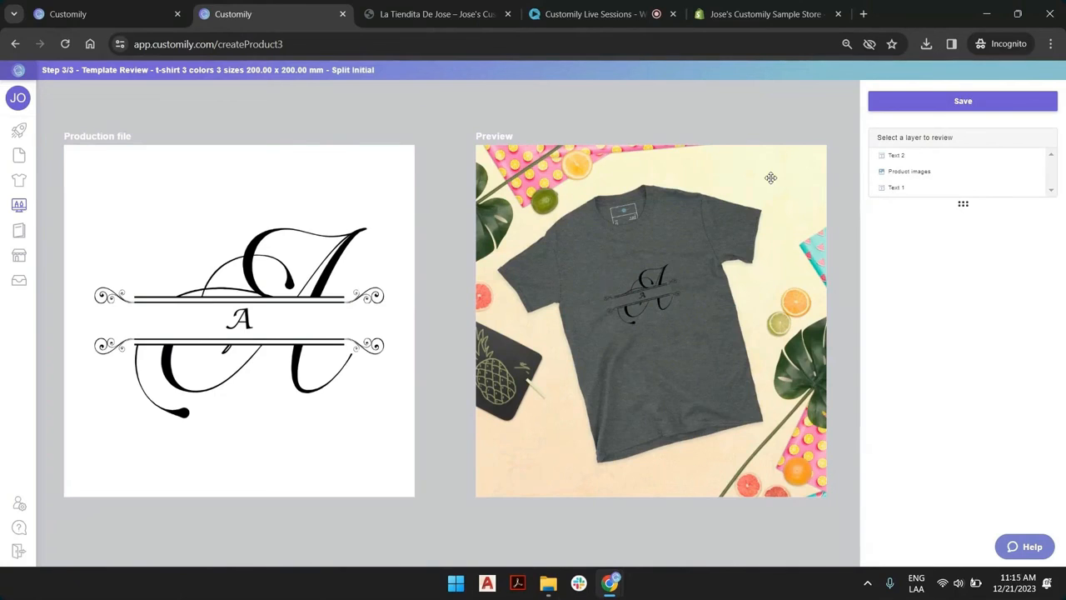
{"action": "left_click", "coordinate": [963, 101]}
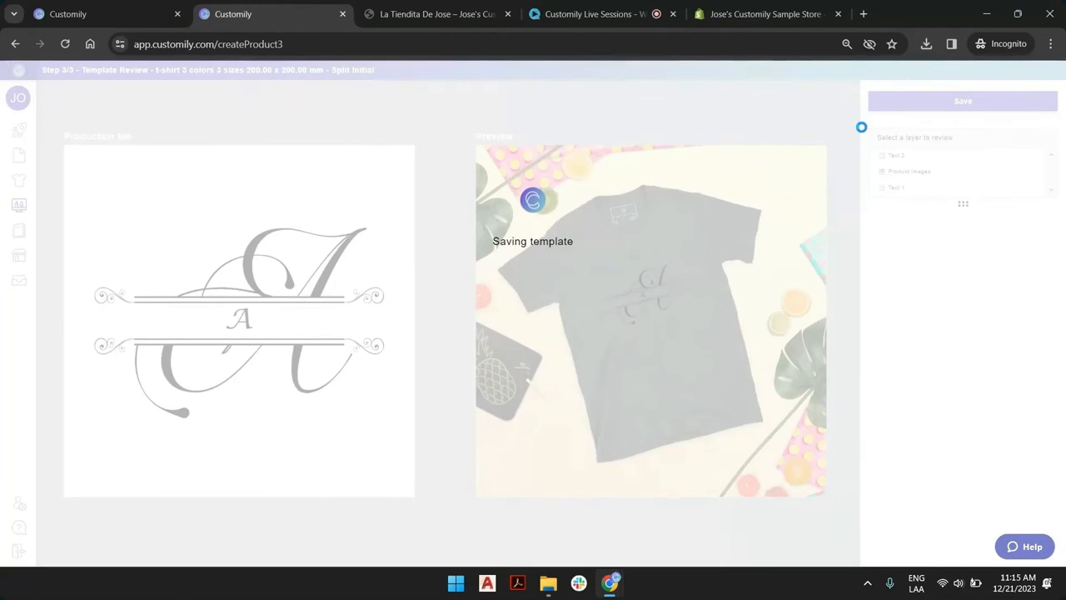